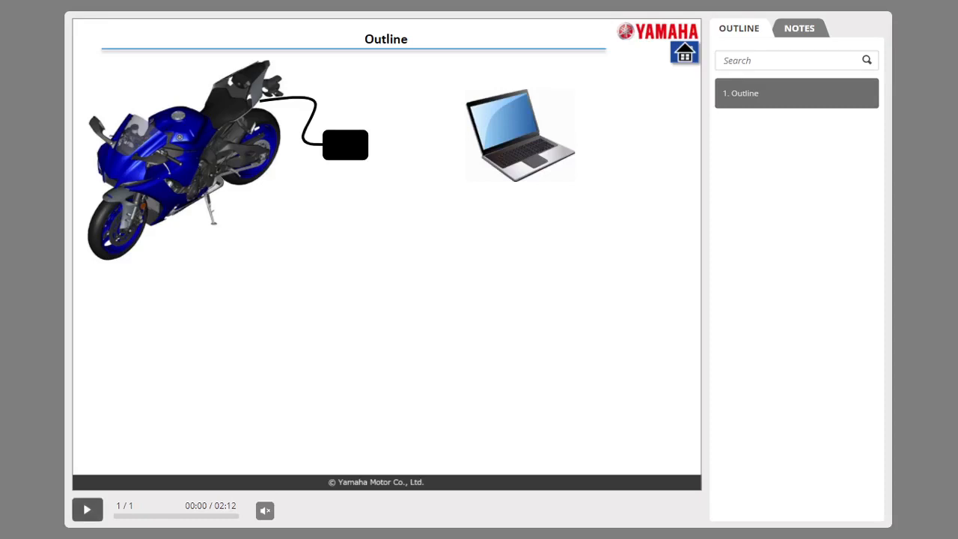
- Start the Outline lesson playing until the Select function screen with diagnosis, monitoring and logging appears
click(87, 509)
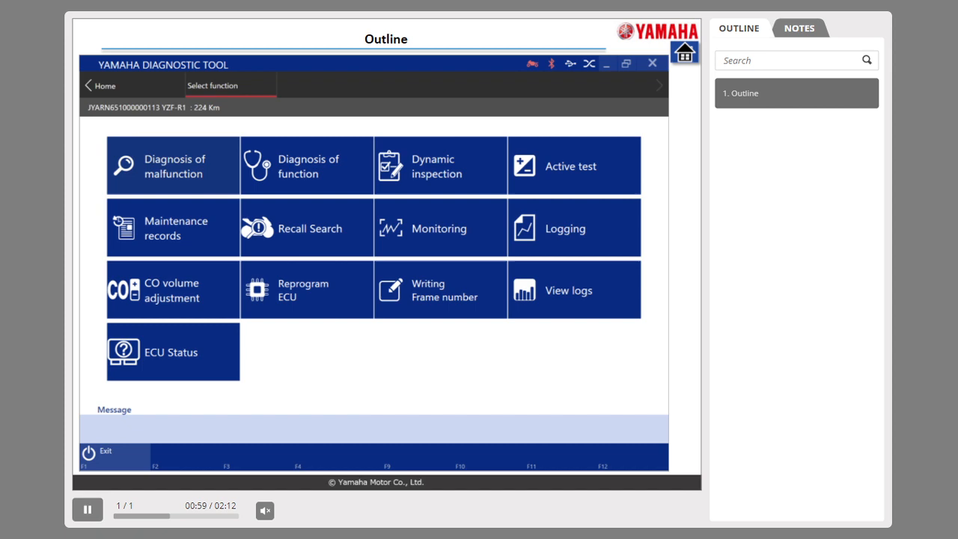
- Advance the lesson through the slides to the monitoring chart showing engine speed and battery voltage
click(173, 165)
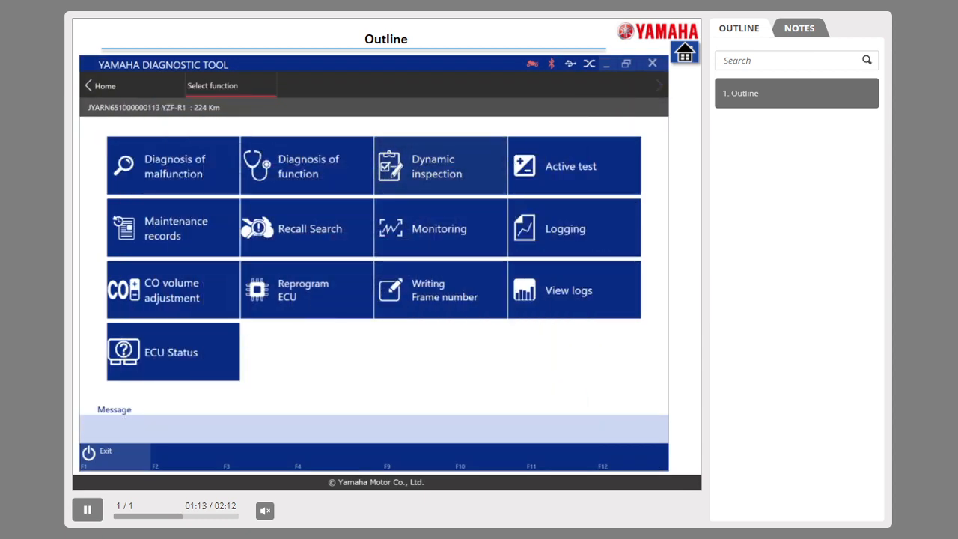
click(436, 165)
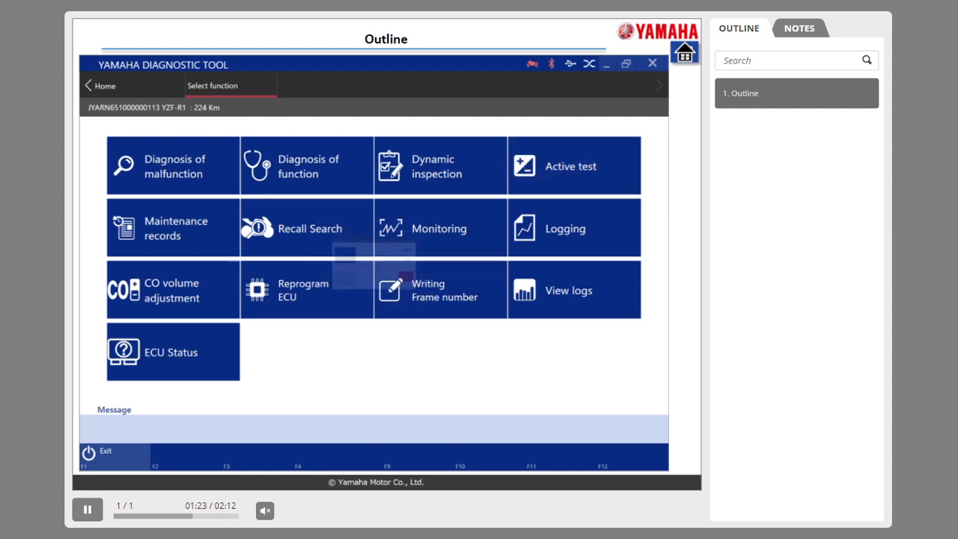
click(571, 164)
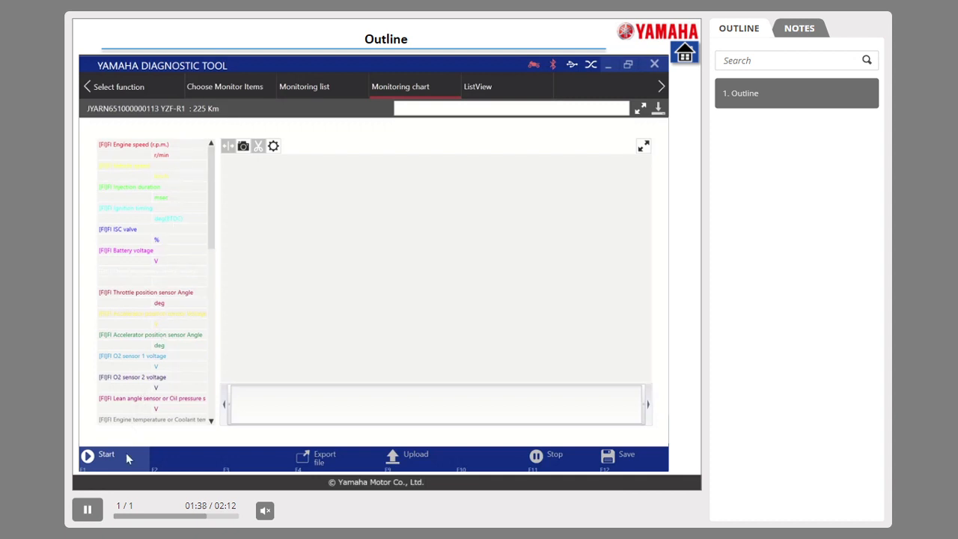
- Continue the lesson to the YZF-R1 maintenance records table with dealer details and checkmarked inspections
click(87, 456)
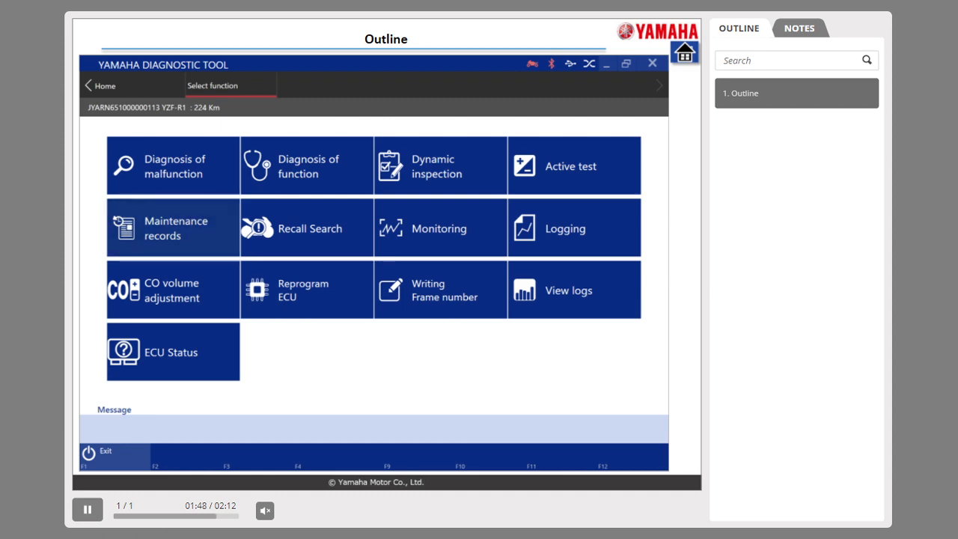
click(174, 228)
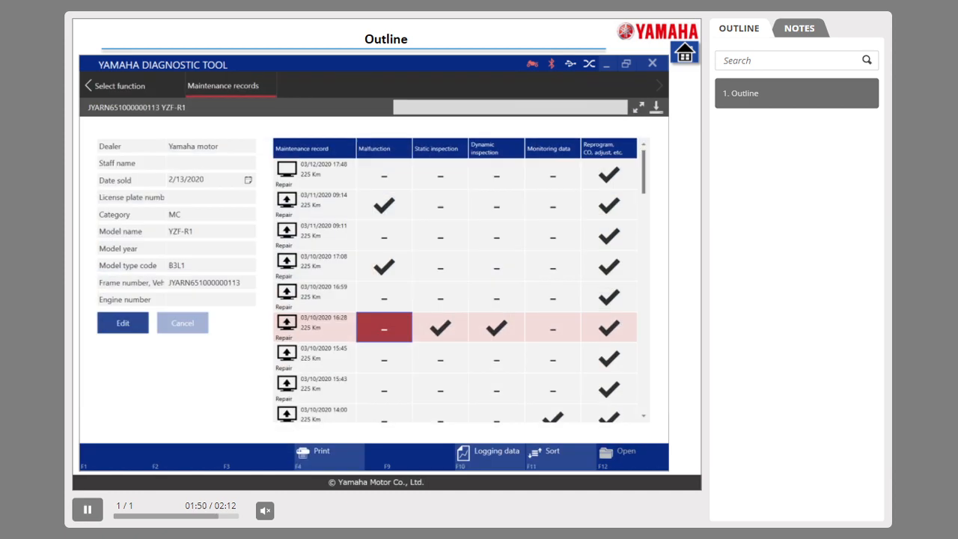